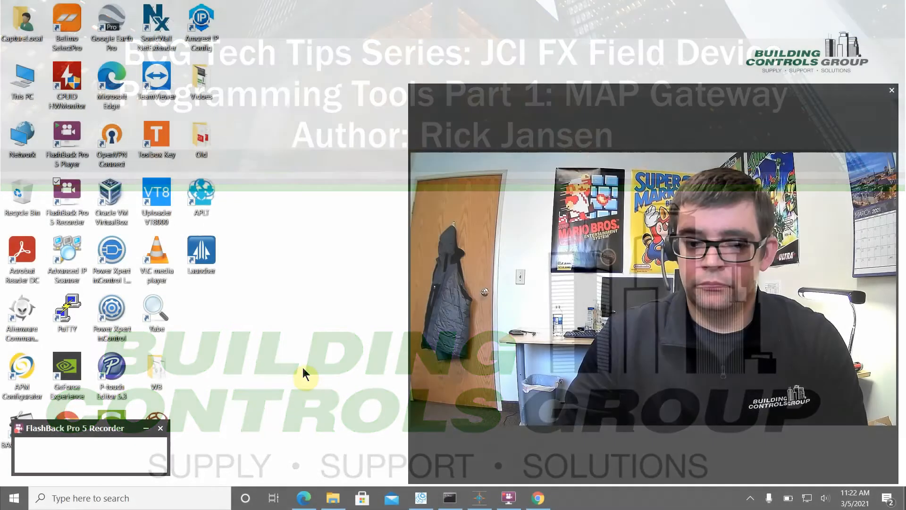
# Restore Chrome showing the Amazon TP-Link TL-WN725N USB WiFi adapter page at $9.99
pyautogui.click(90, 455)
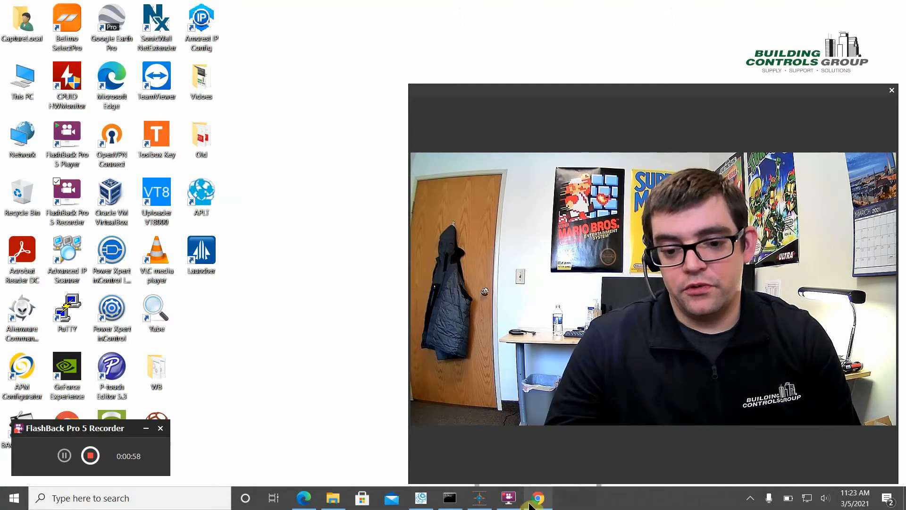
pyautogui.click(538, 498)
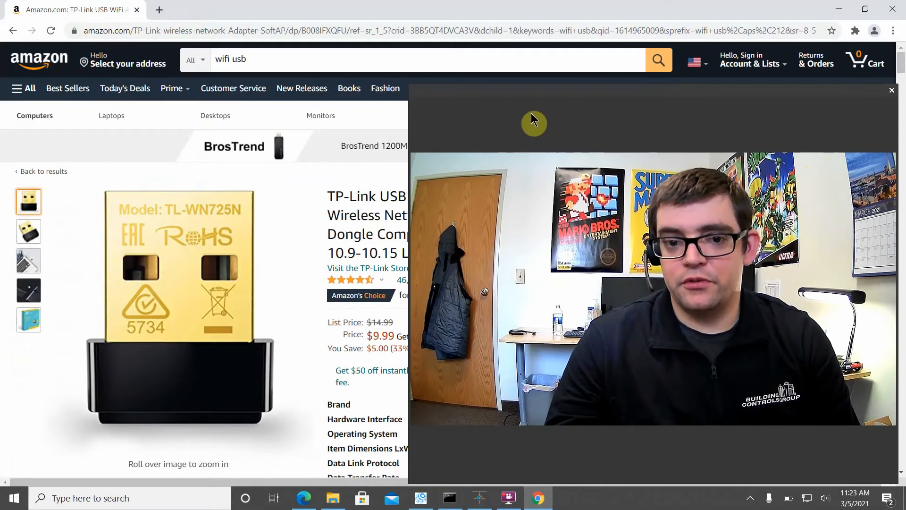
pyautogui.moveTo(409, 87)
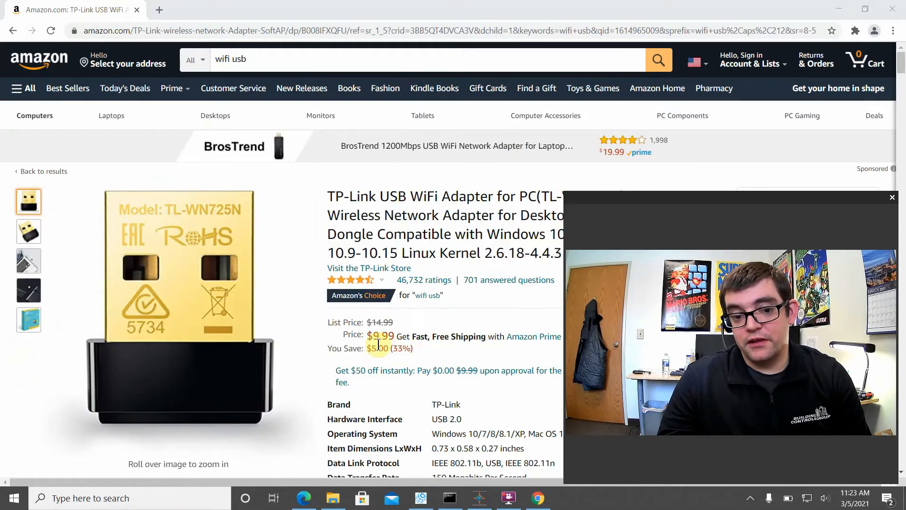
pyautogui.moveTo(266, 303)
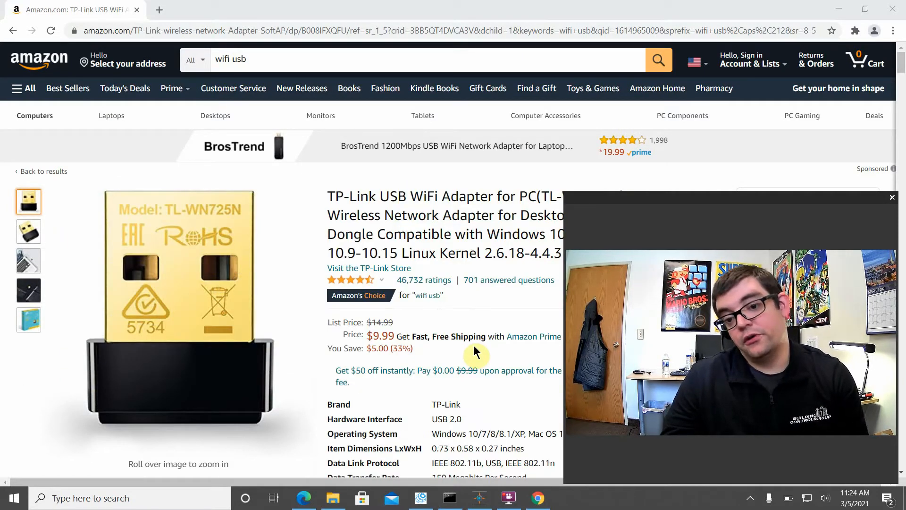
pyautogui.moveTo(759, 109)
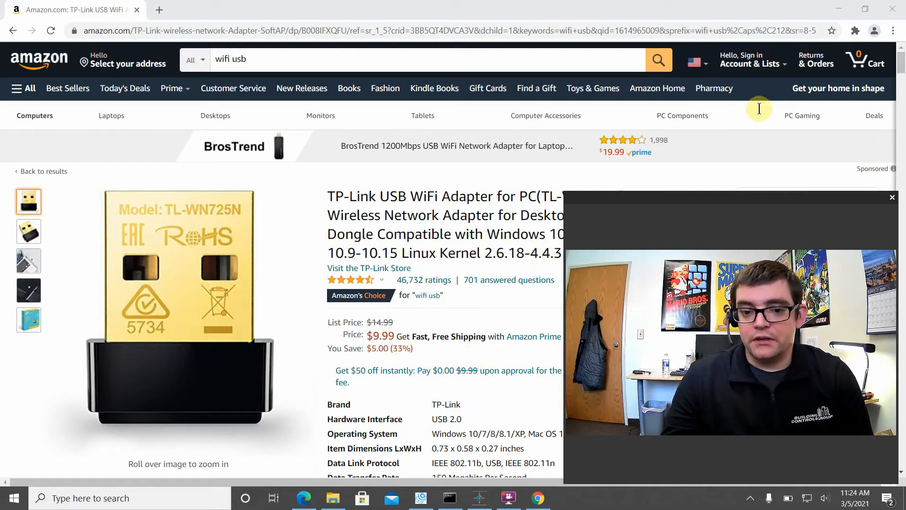
pyautogui.moveTo(838, 11)
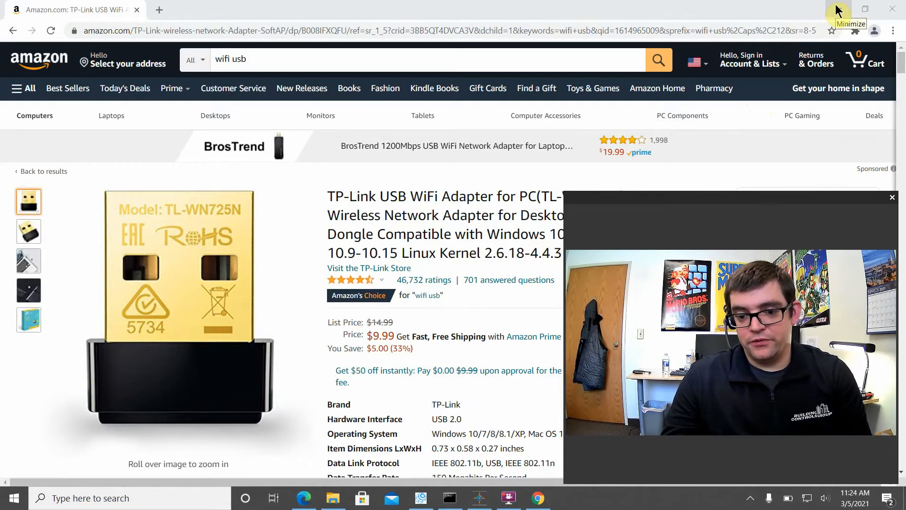
# Minimize the Chrome window with the Amazon page to reveal the desktop
pyautogui.click(839, 8)
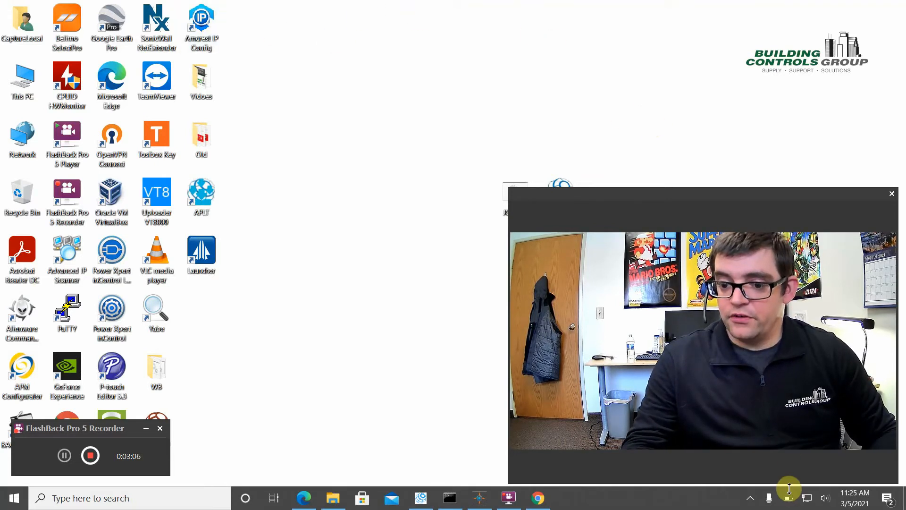
pyautogui.moveTo(516, 200)
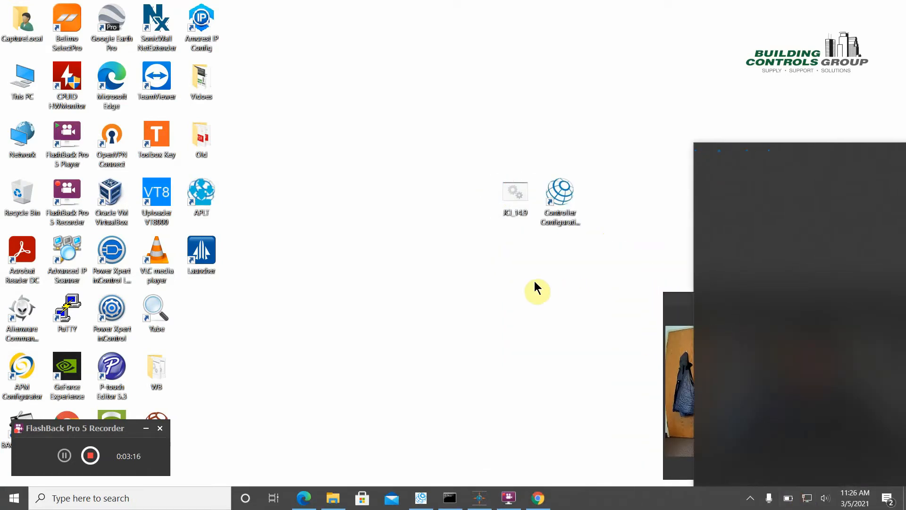
# Connect the computer to the secured Map-833B2B Wi-Fi network from the tray flyout
pyautogui.click(824, 497)
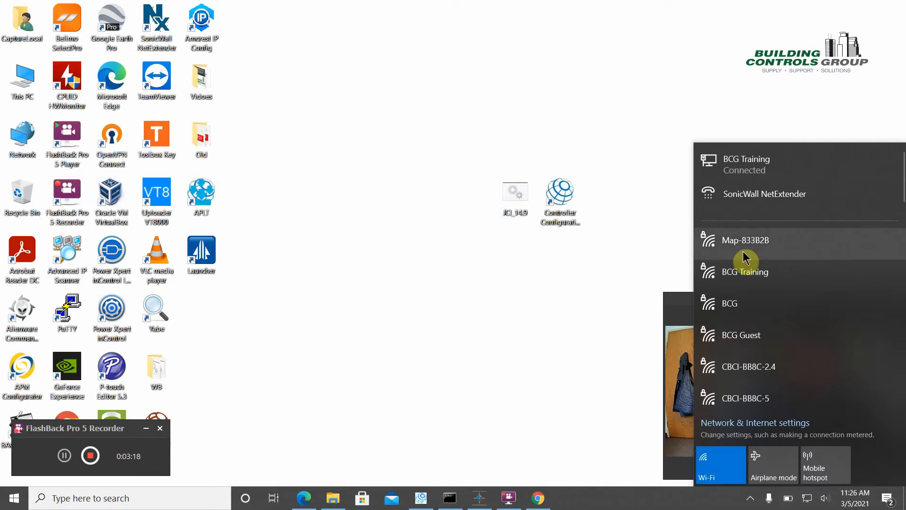
pyautogui.click(745, 240)
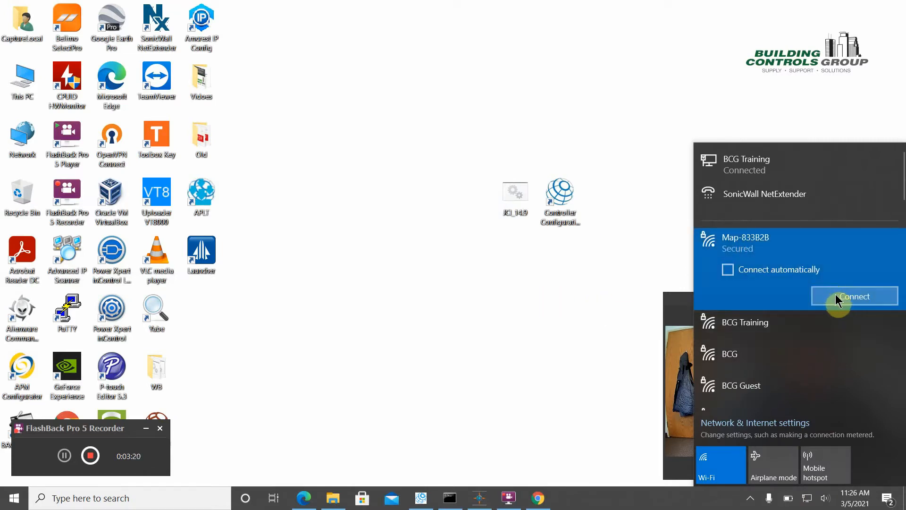
pyautogui.click(854, 296)
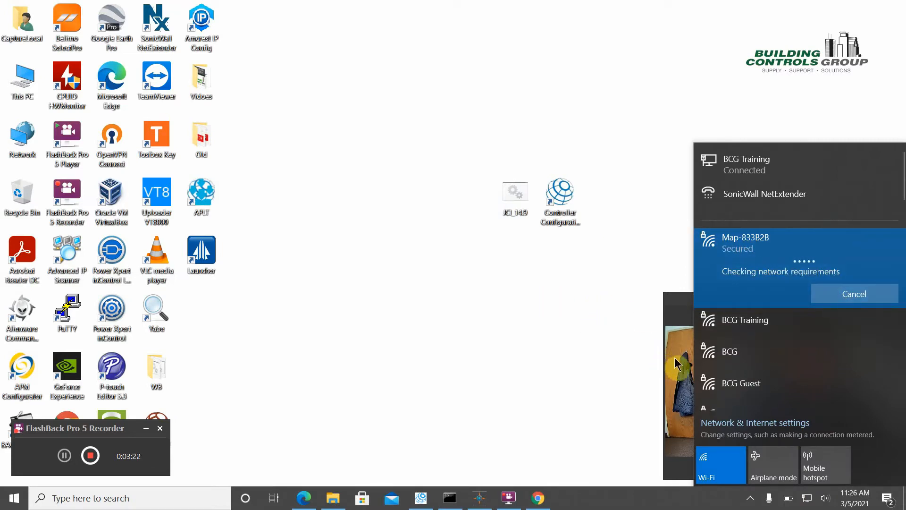
pyautogui.moveTo(686, 394)
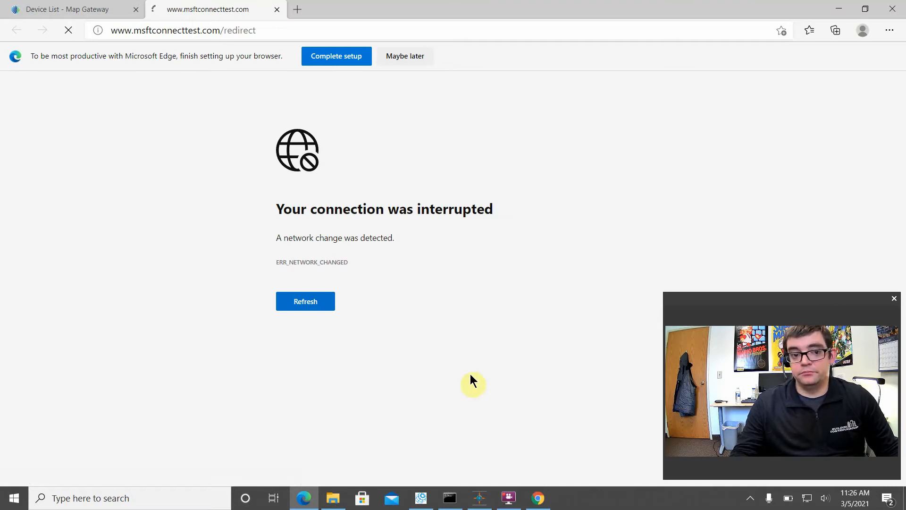
# Close the connectivity test tab and log into the MAP Gateway at 192.168.142.1 as admin
pyautogui.click(277, 9)
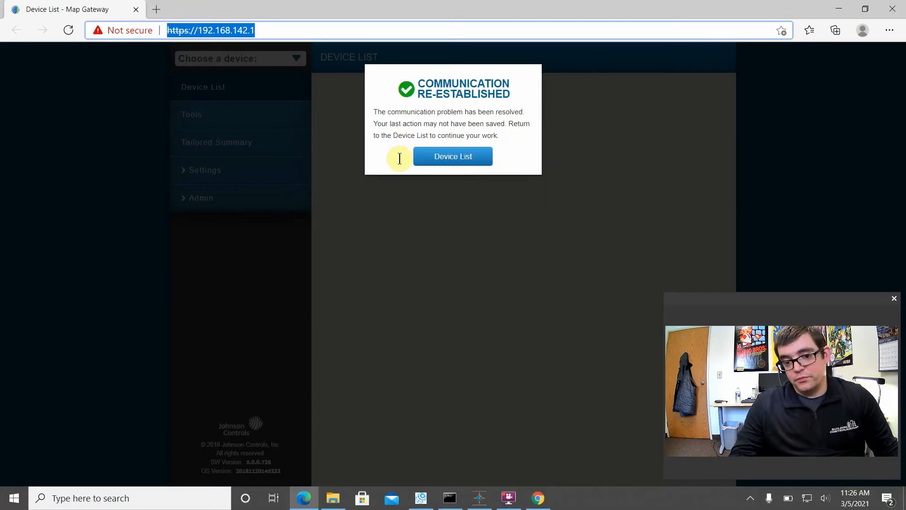
pyautogui.click(453, 156)
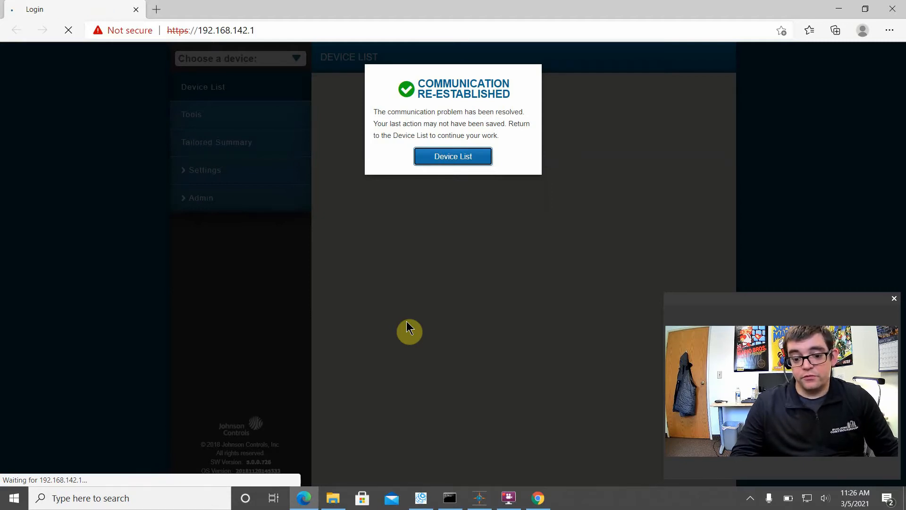
pyautogui.click(453, 156)
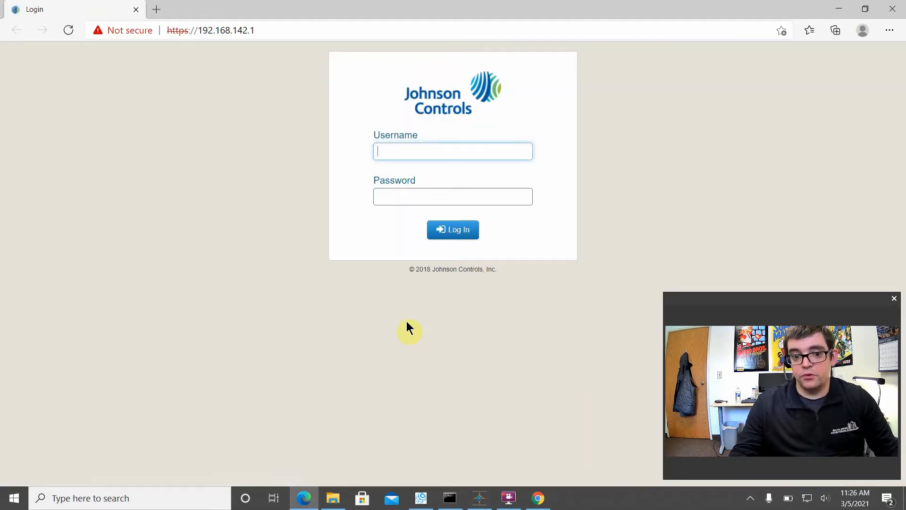
pyautogui.write('admin')
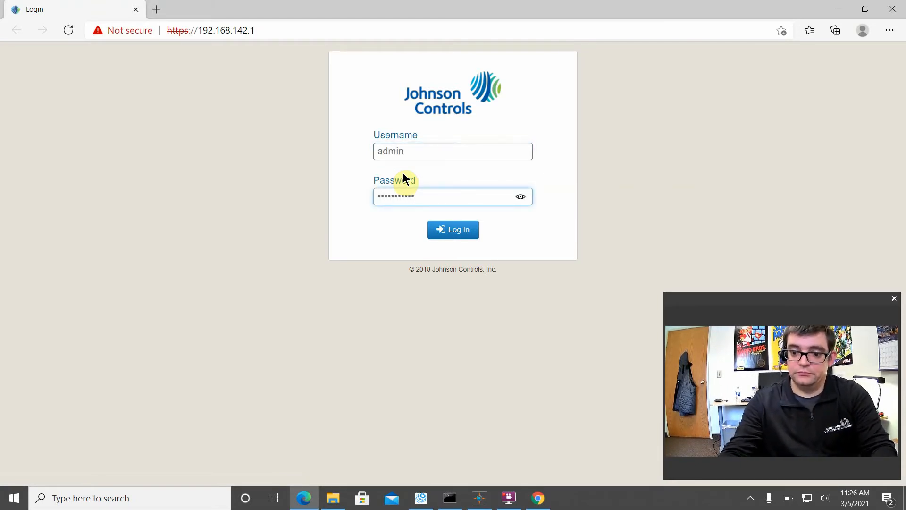
pyautogui.click(452, 230)
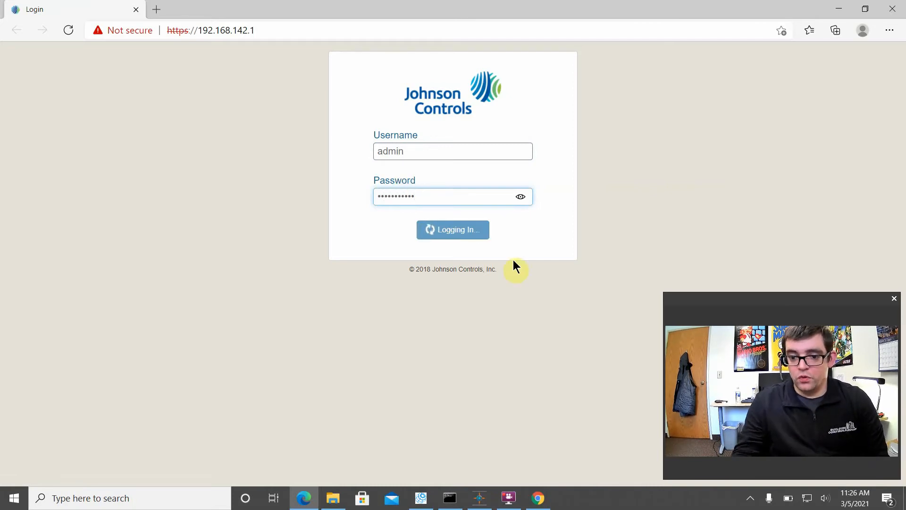
pyautogui.click(211, 31)
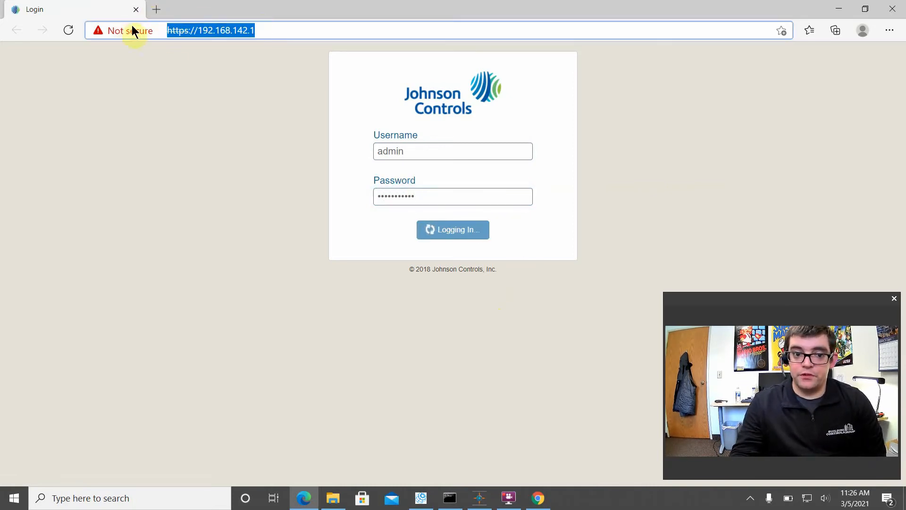
pyautogui.moveTo(203, 80)
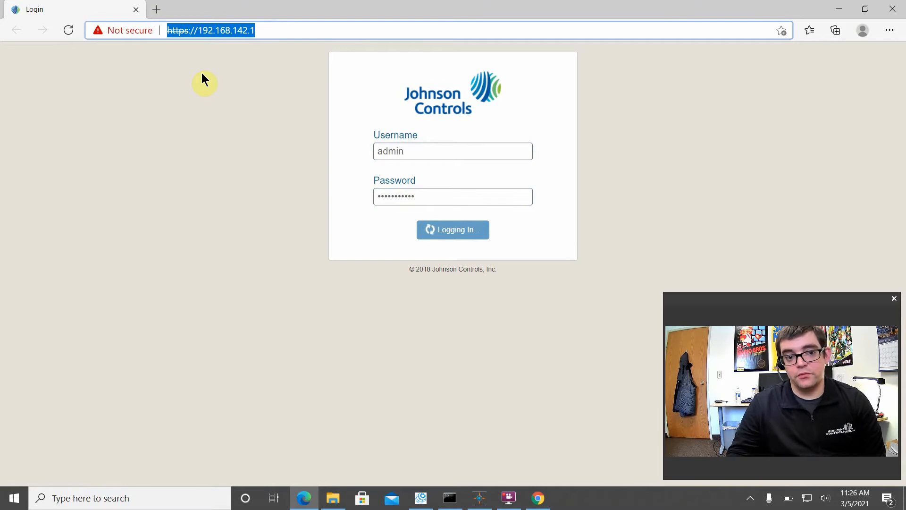
pyautogui.click(452, 229)
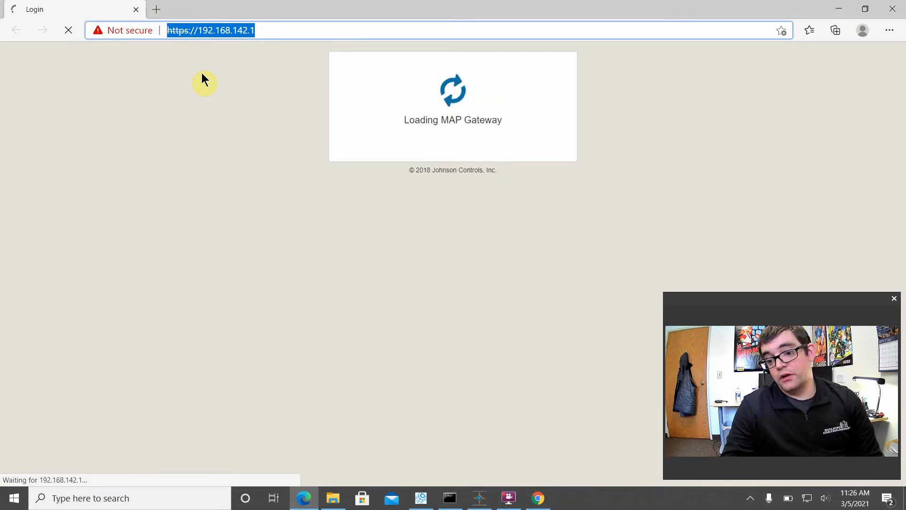
pyautogui.moveTo(850, 98)
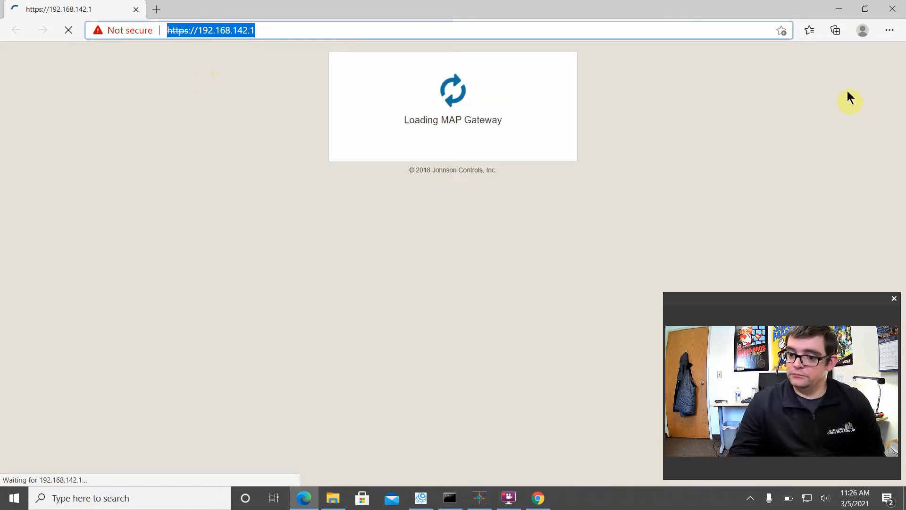
pyautogui.moveTo(726, 102)
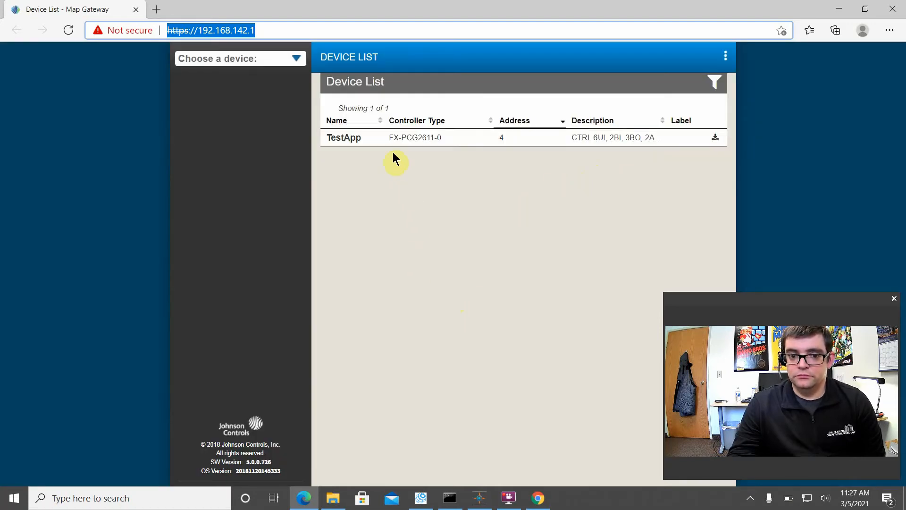
pyautogui.moveTo(448, 144)
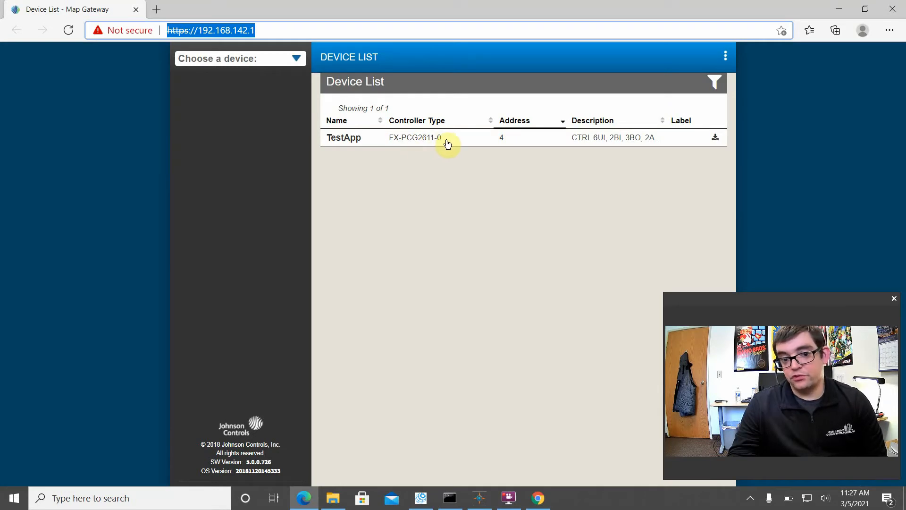
pyautogui.moveTo(414, 392)
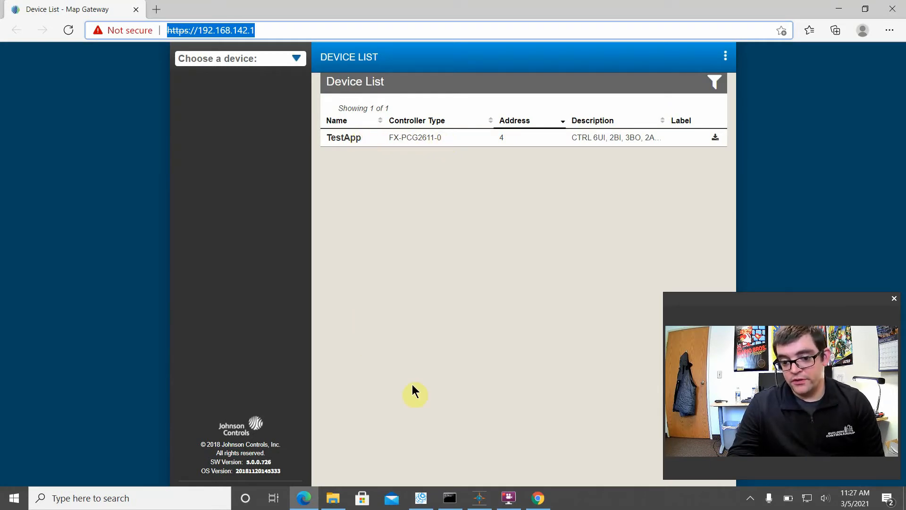
pyautogui.moveTo(844, 10)
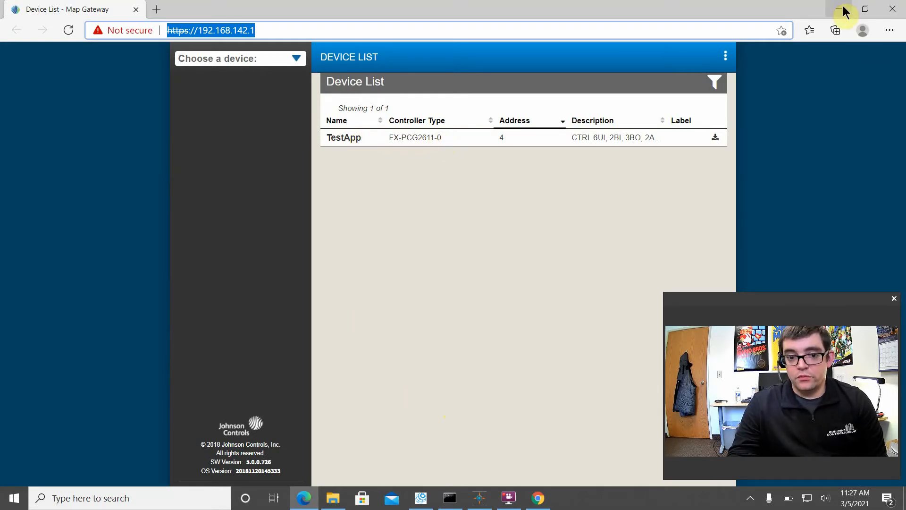
# Launch CCT on TestApp2.caf, review its hardware definition at address 4, and start saving
pyautogui.click(844, 11)
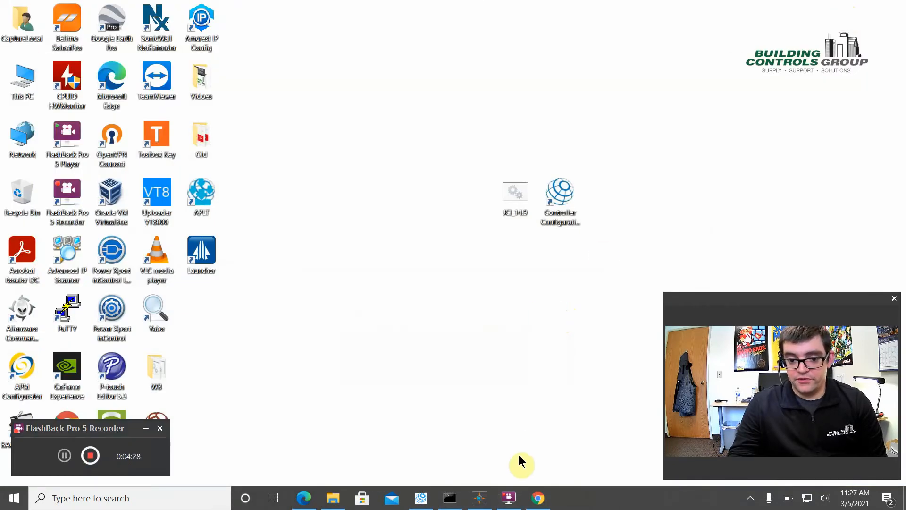
pyautogui.doubleClick(559, 193)
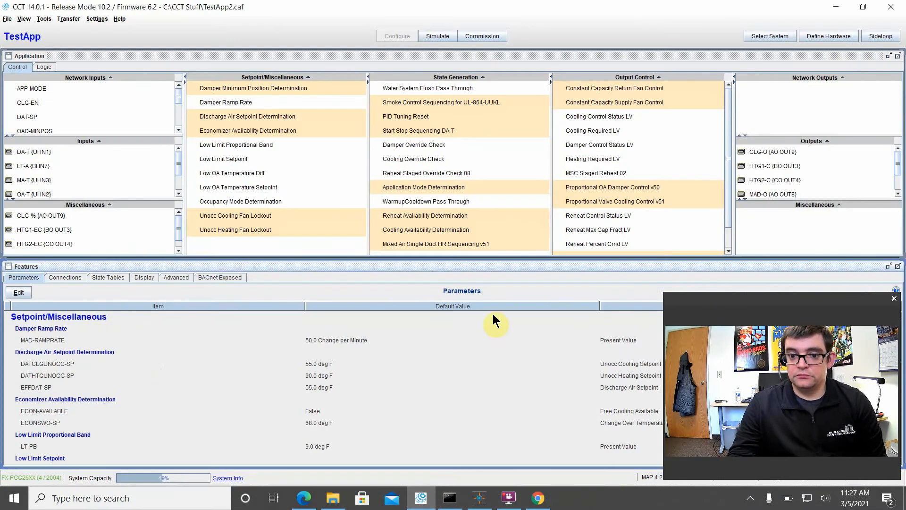
pyautogui.moveTo(316, 110)
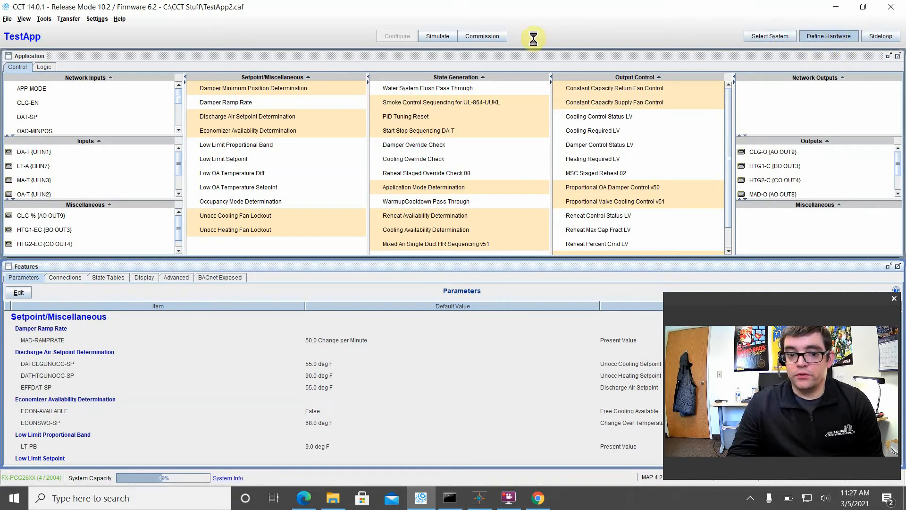
pyautogui.click(828, 36)
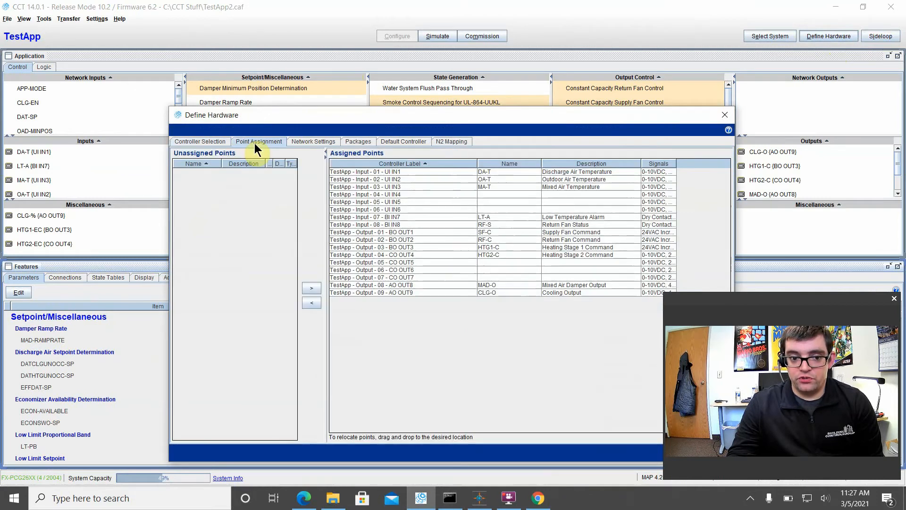
pyautogui.click(200, 141)
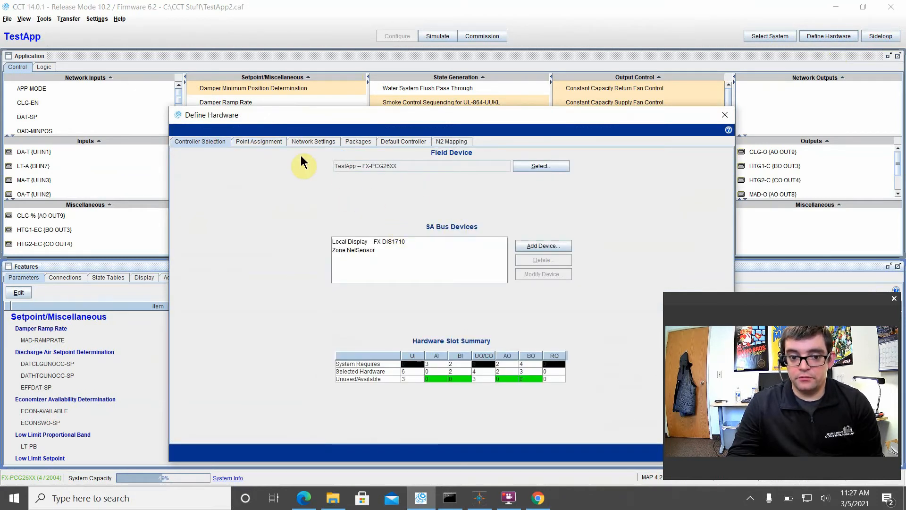
pyautogui.click(313, 141)
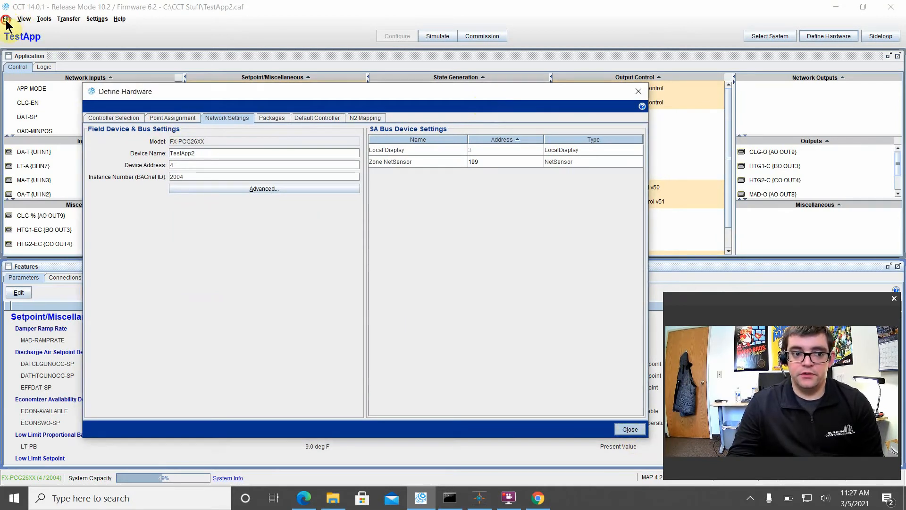
pyautogui.click(8, 19)
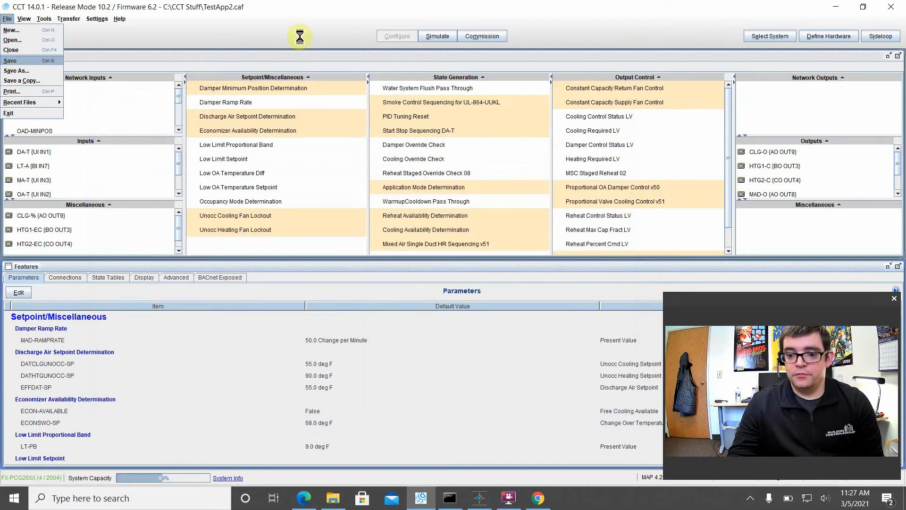
pyautogui.moveTo(93, 32)
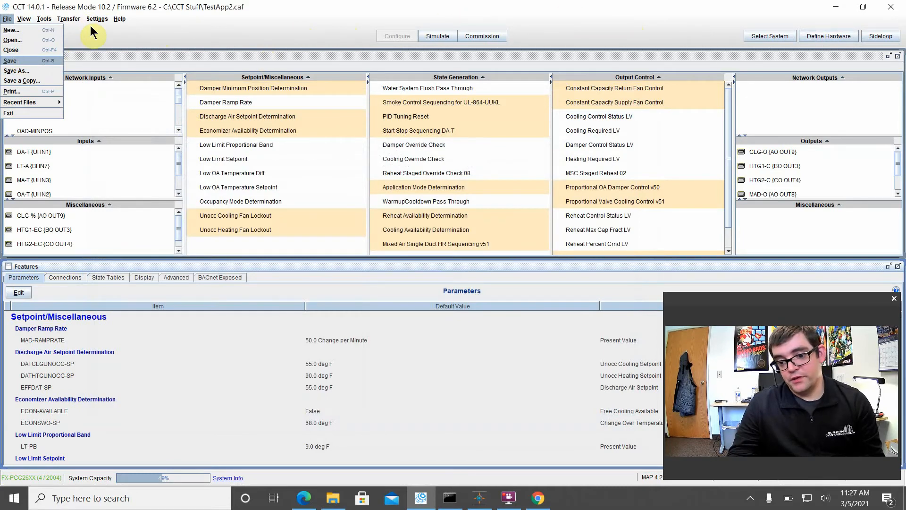
# Start a download via MAP 4.2+ router at 192.168.142.1, port 47808, network 65001
pyautogui.click(68, 18)
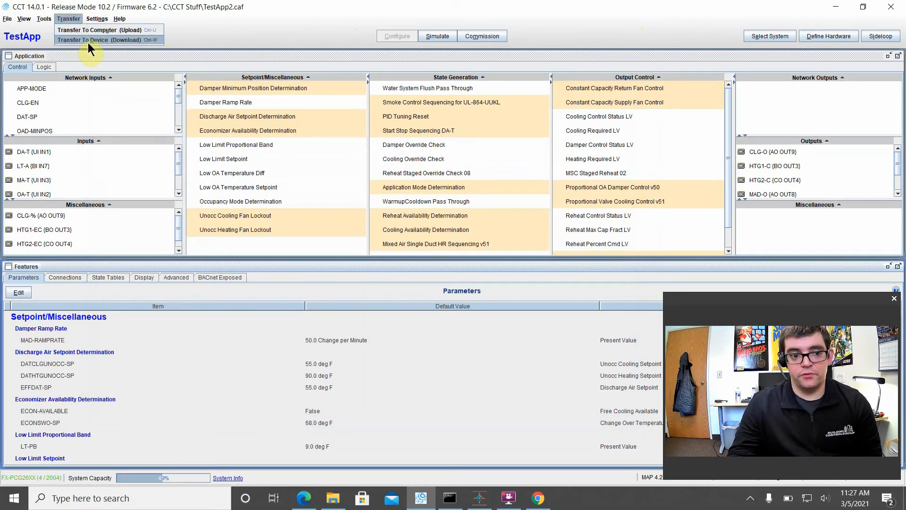
pyautogui.moveTo(224, 215)
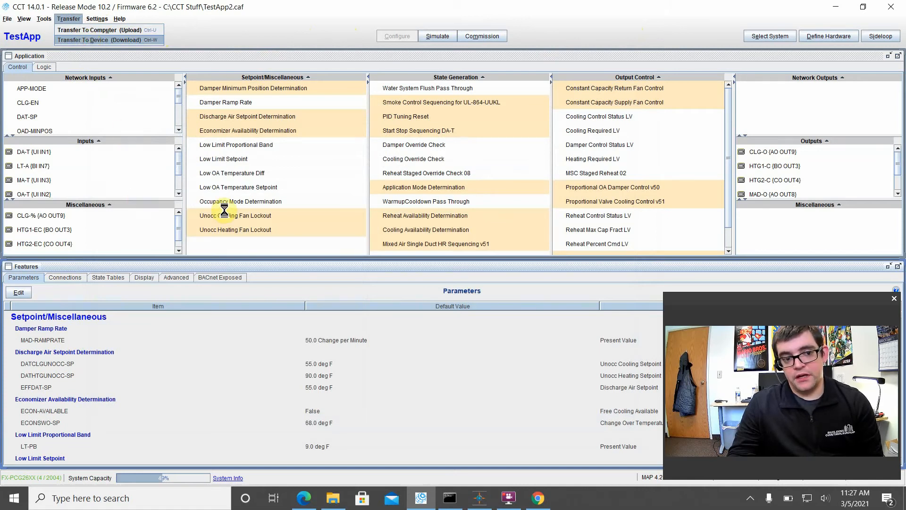
pyautogui.click(99, 39)
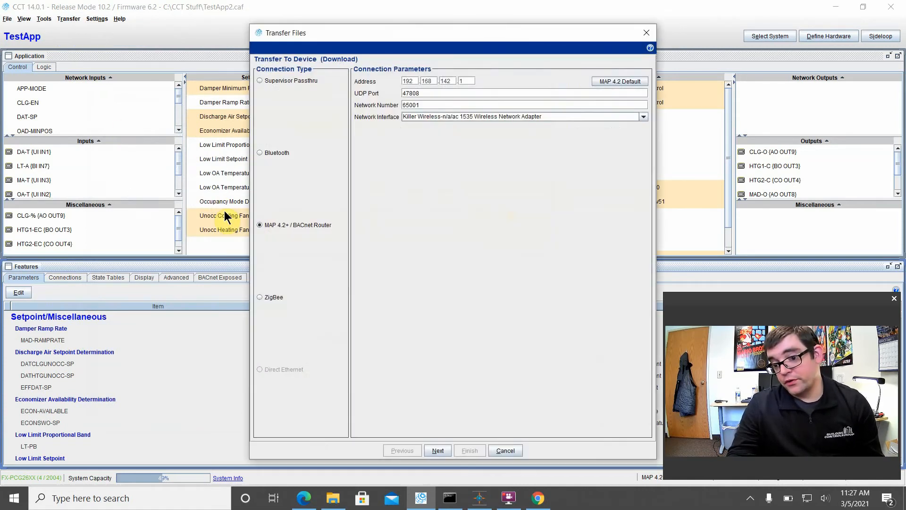
pyautogui.moveTo(399, 193)
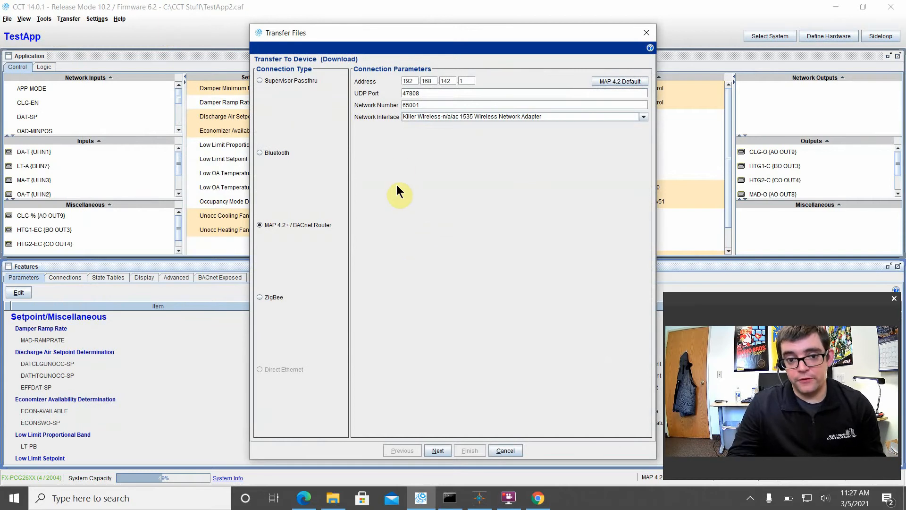
pyautogui.moveTo(286, 229)
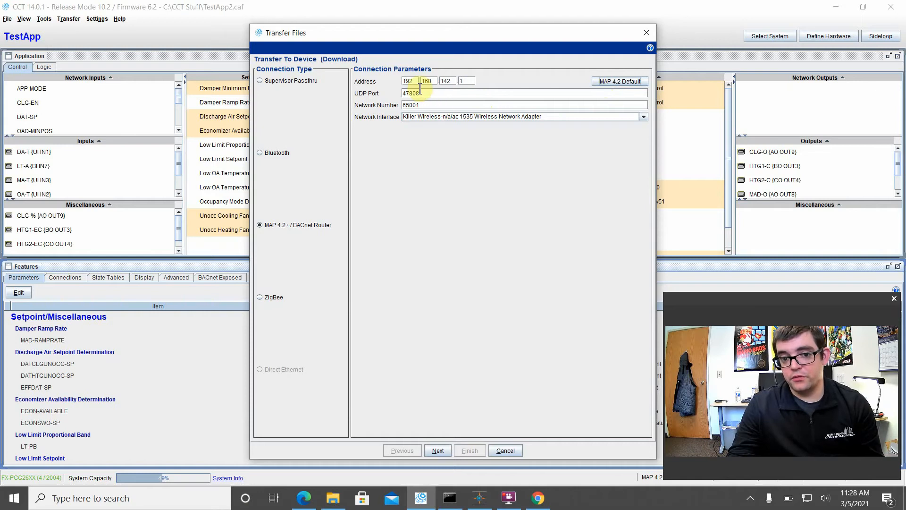
pyautogui.click(436, 93)
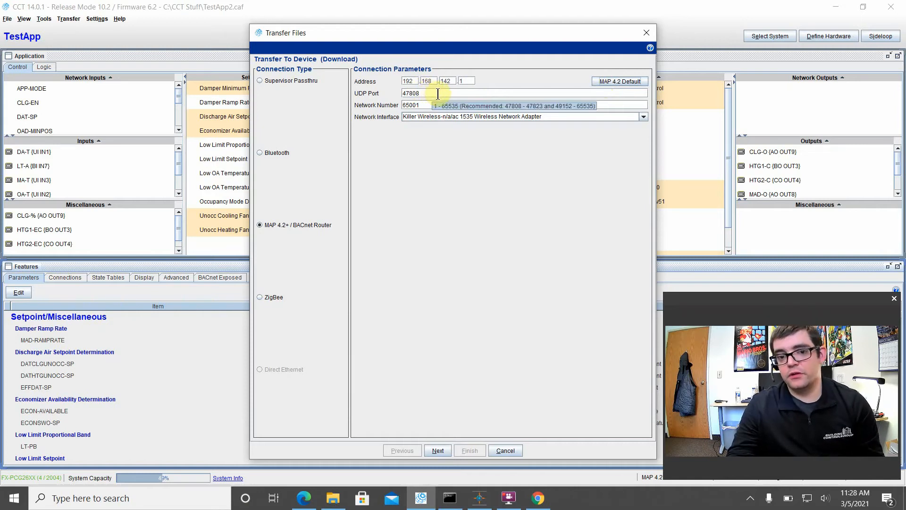
pyautogui.moveTo(448, 105)
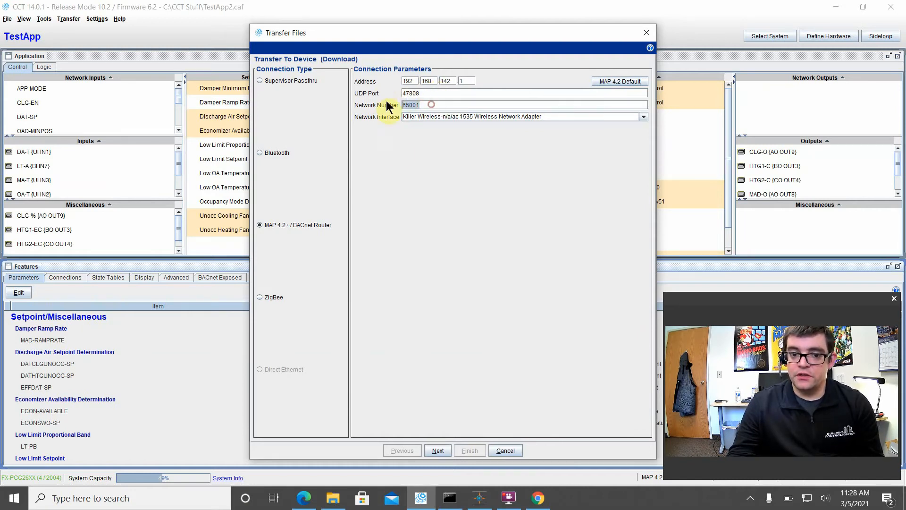
pyautogui.moveTo(413, 198)
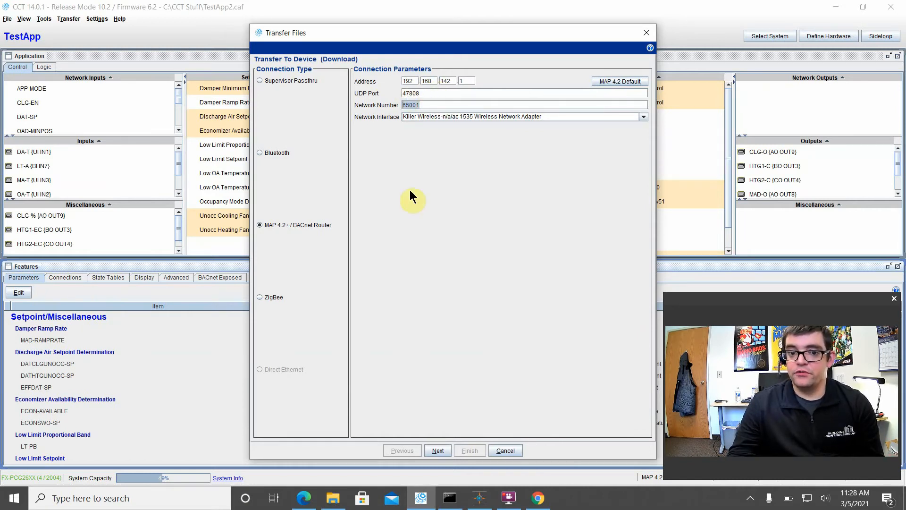
pyautogui.moveTo(433, 121)
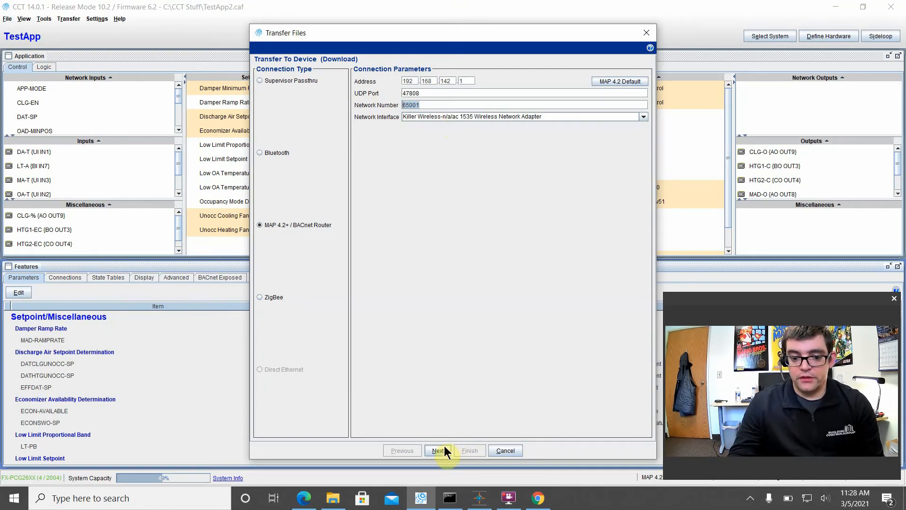
# Download TestApp2 to the FX-PCG2611-0 controller at address 4 through the transfer summary
pyautogui.click(437, 450)
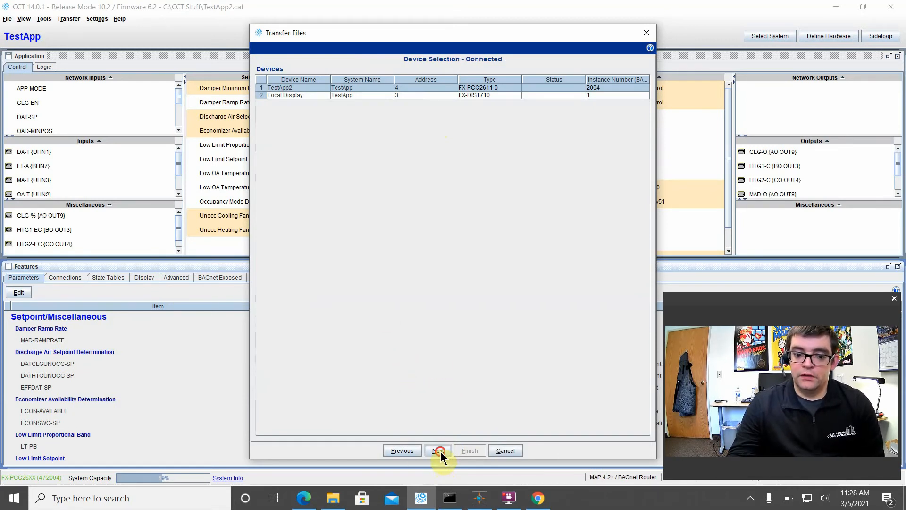
pyautogui.click(438, 450)
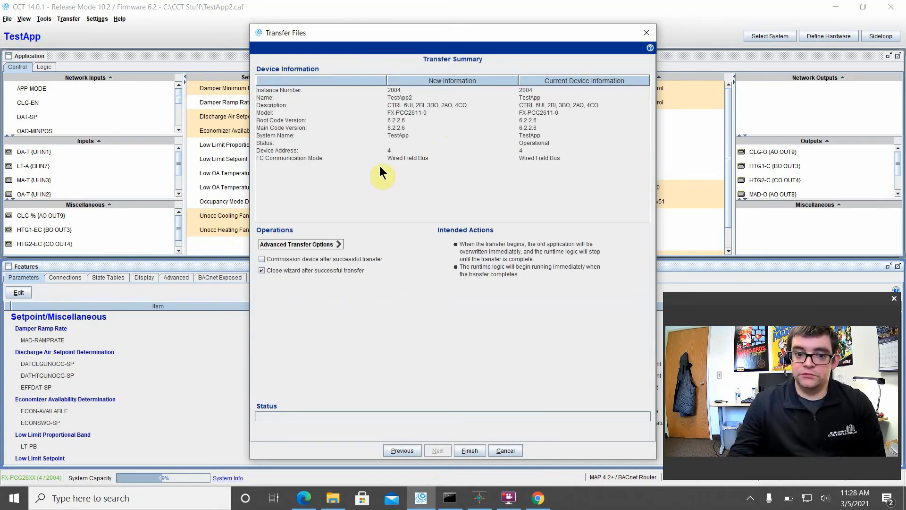
pyautogui.moveTo(529, 130)
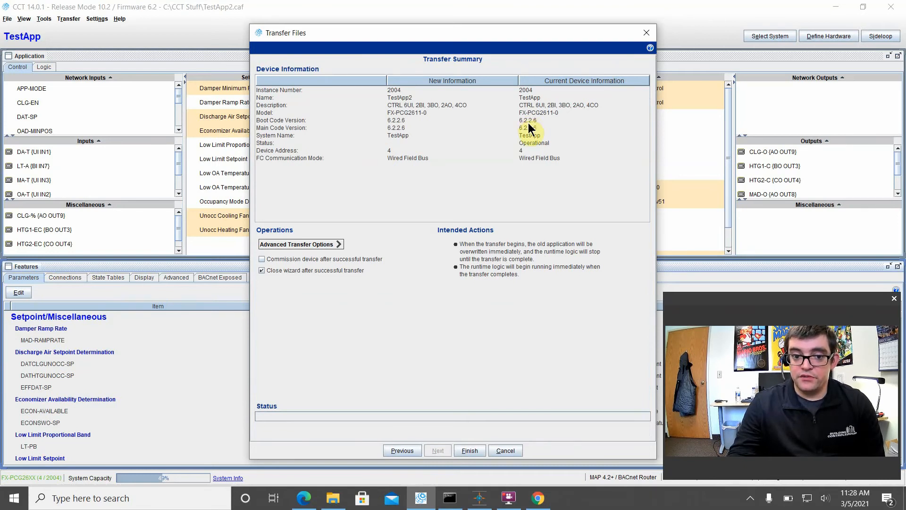
pyautogui.moveTo(485, 427)
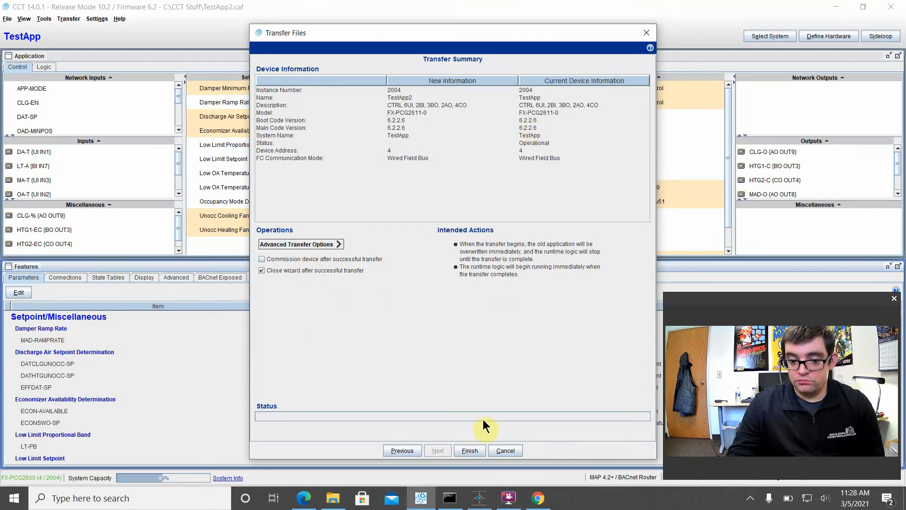
pyautogui.click(469, 450)
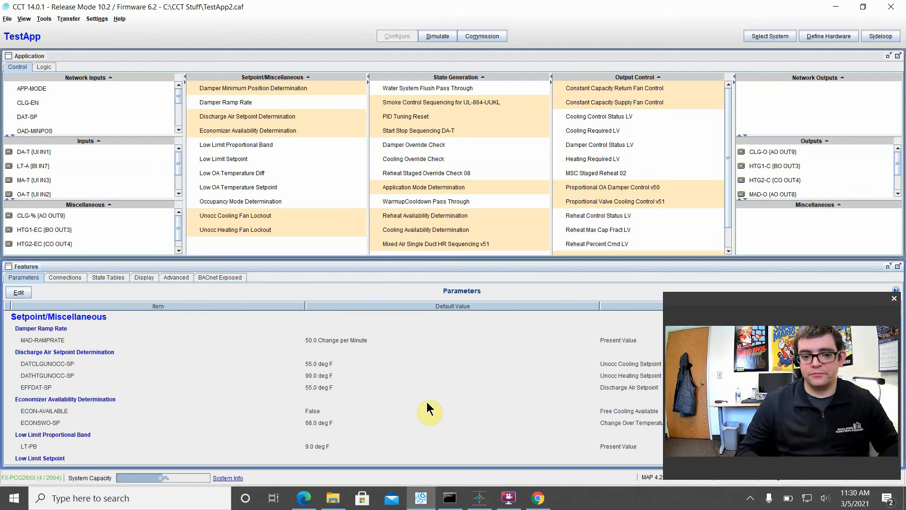
pyautogui.moveTo(68, 18)
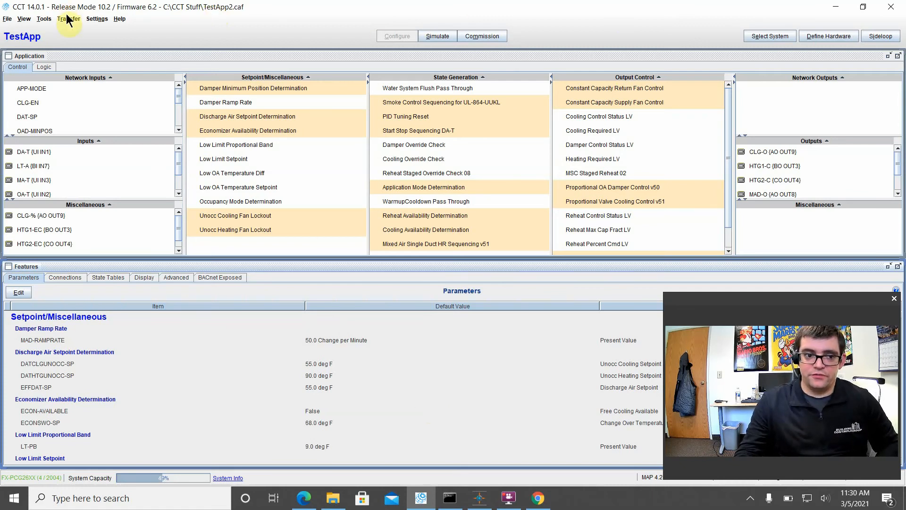
pyautogui.moveTo(440, 93)
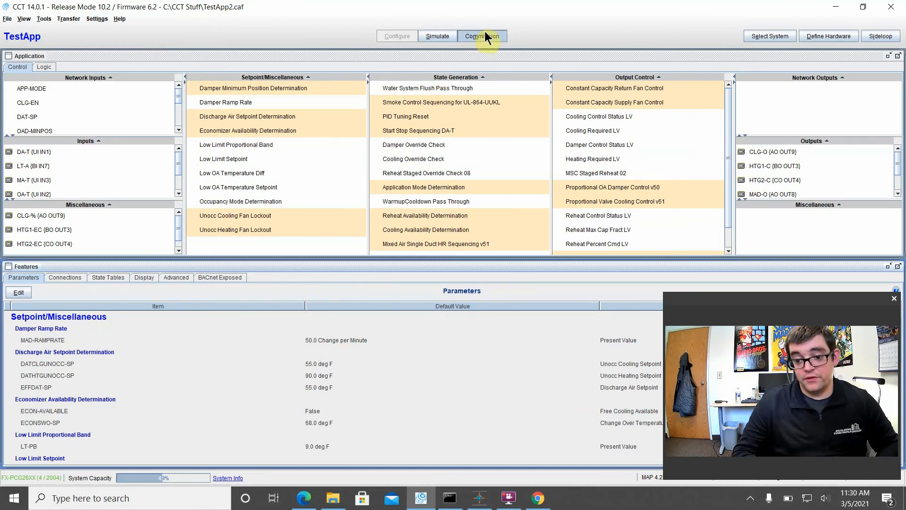
# Commission TestApp2 live over the MAP 4.2+ connection via the commissioning wizard
pyautogui.click(482, 35)
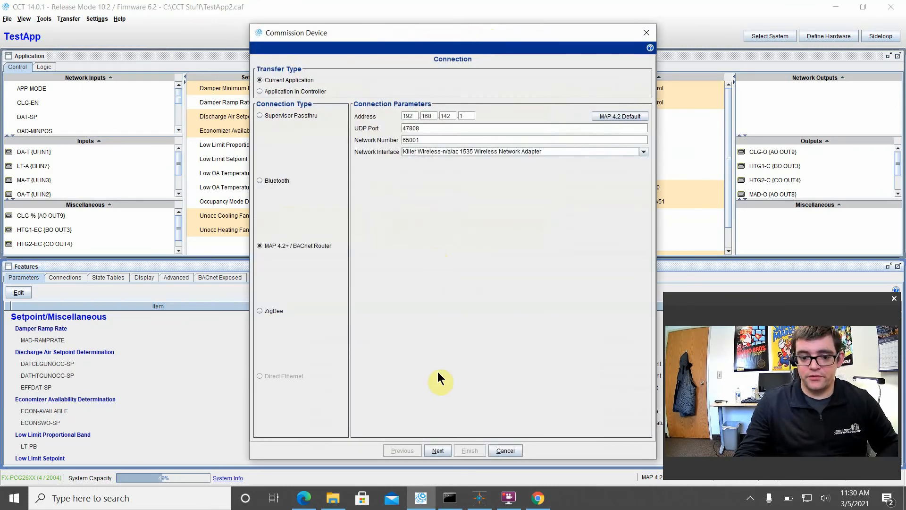
pyautogui.click(438, 450)
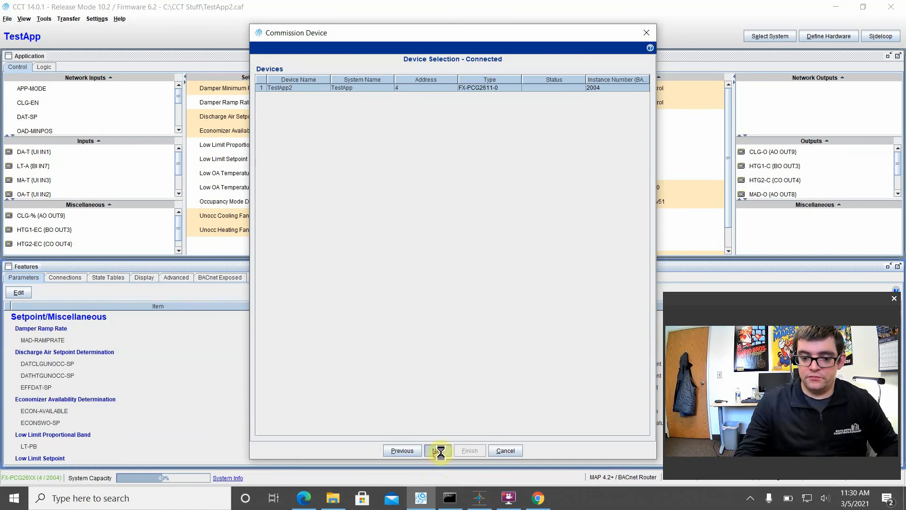
pyautogui.click(438, 450)
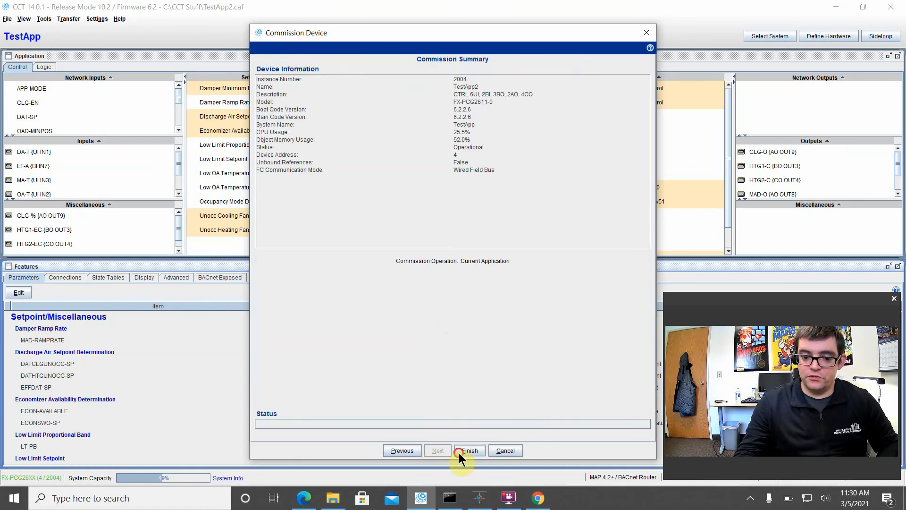
pyautogui.click(469, 450)
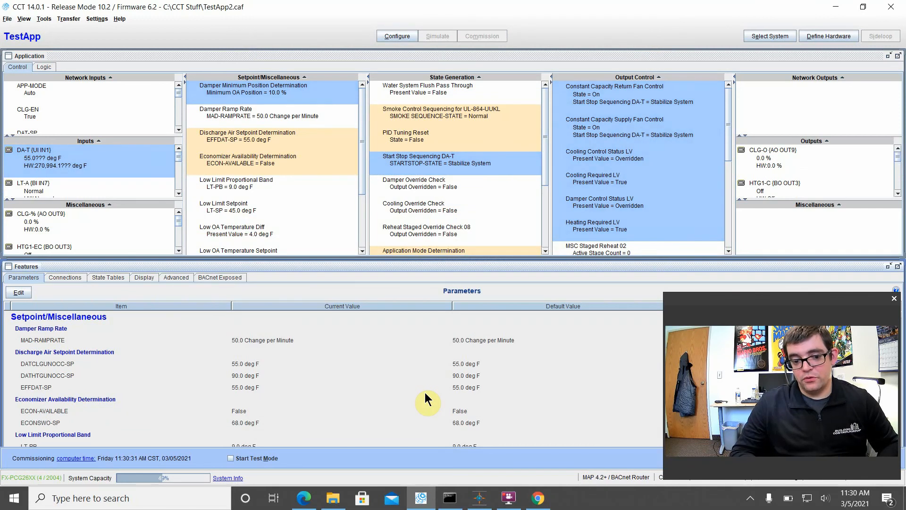
pyautogui.moveTo(569, 387)
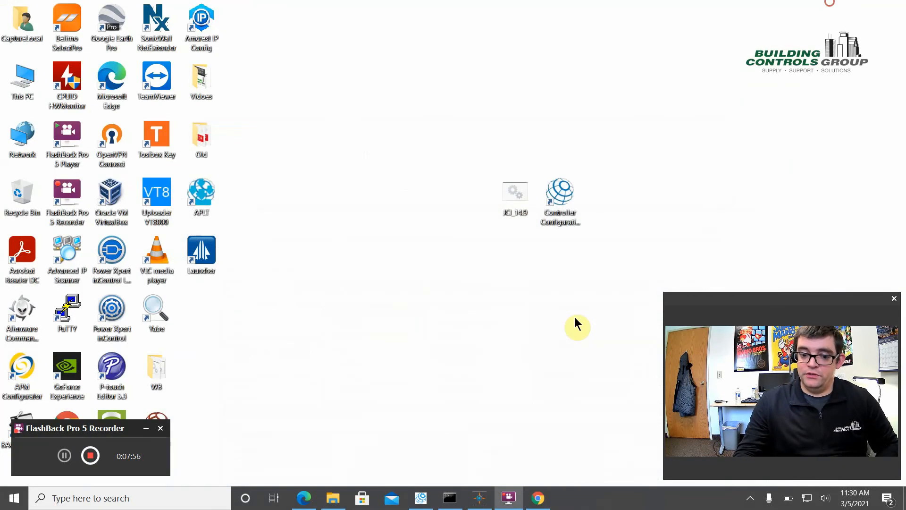
# Google 'building controls group' in Chrome and open buildingcontrolsgroup.com
pyautogui.click(537, 498)
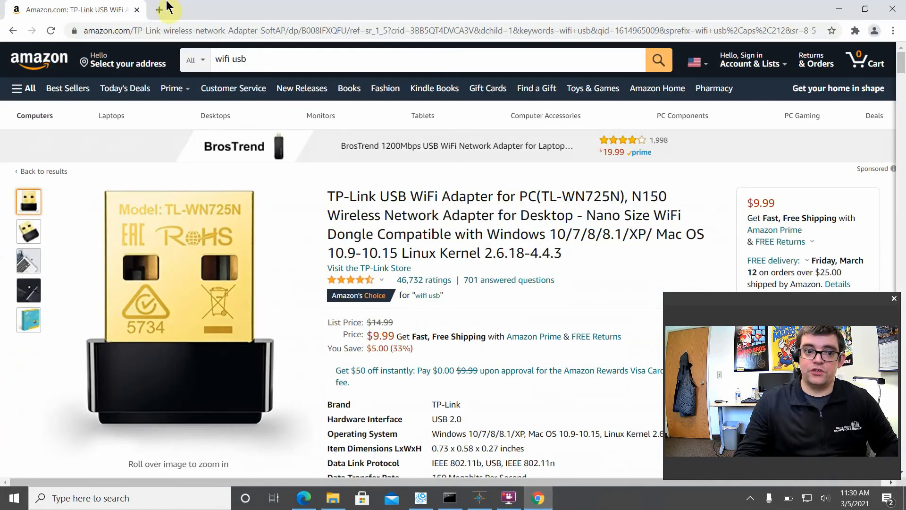
pyautogui.write('building controls group')
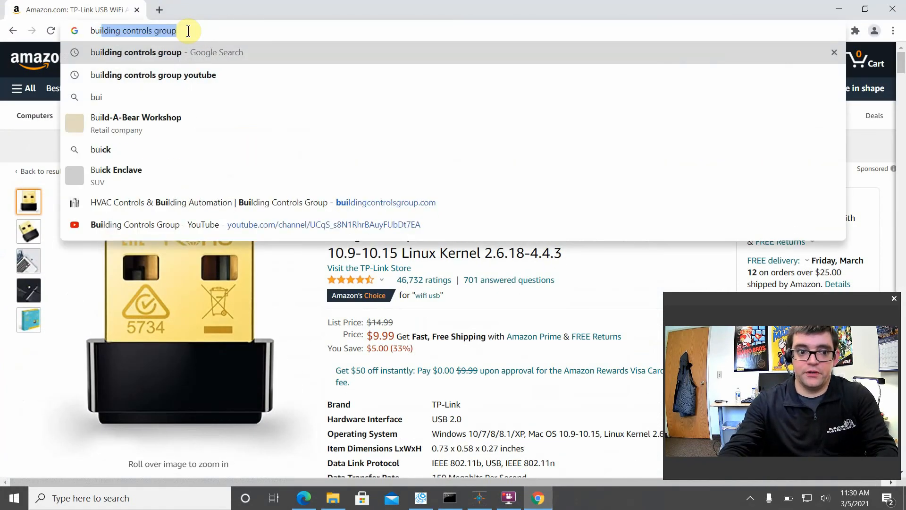
pyautogui.press('Return')
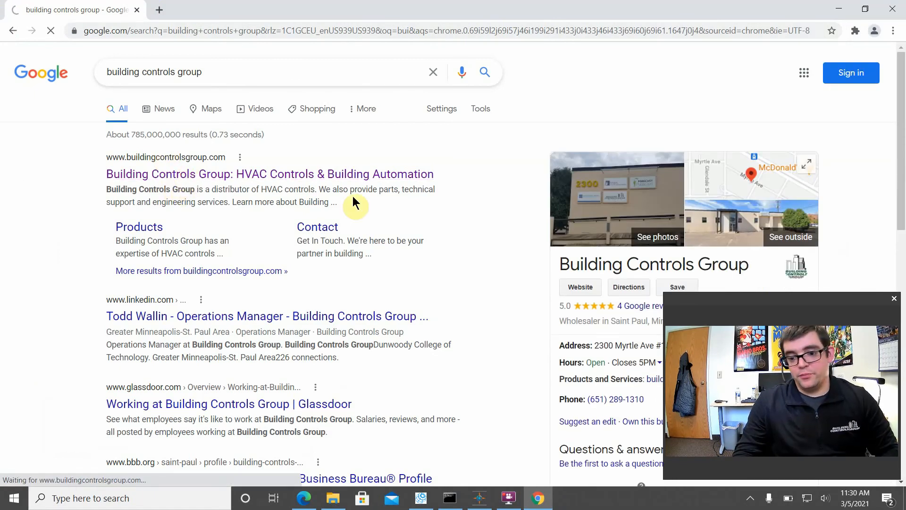
pyautogui.click(270, 173)
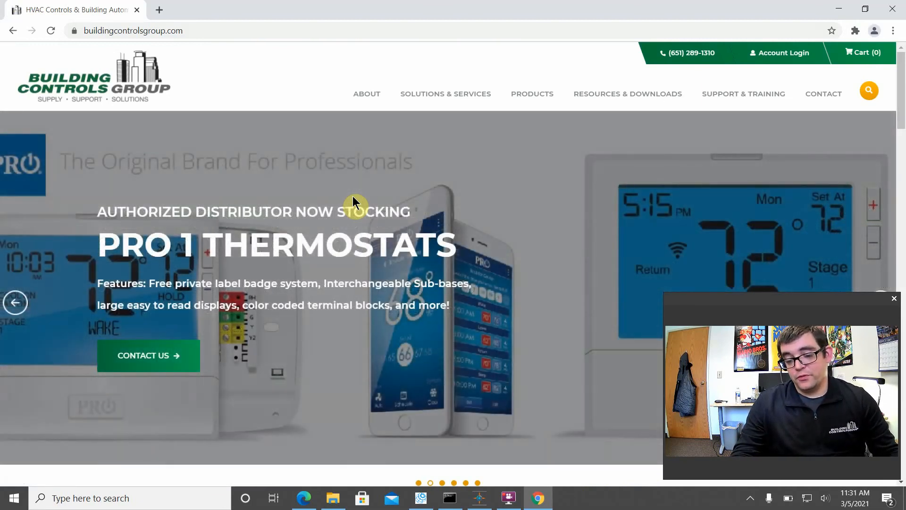
pyautogui.moveTo(688, 403)
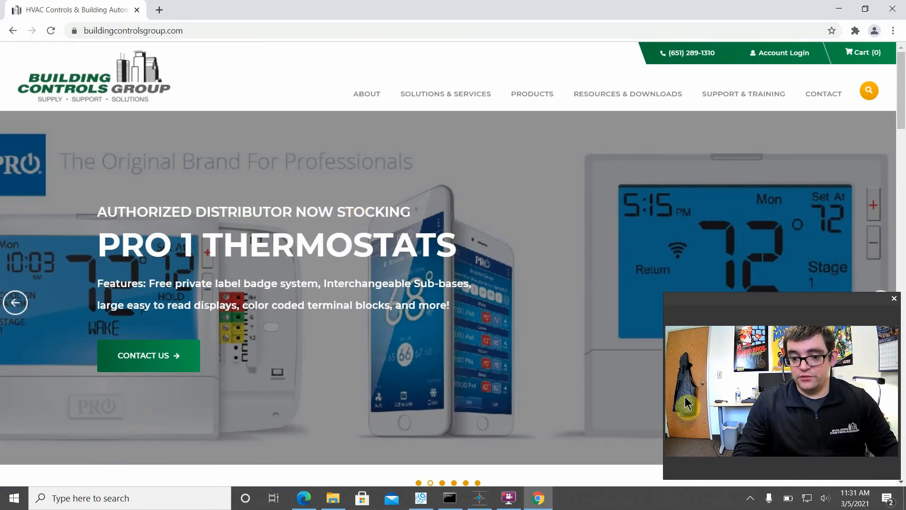